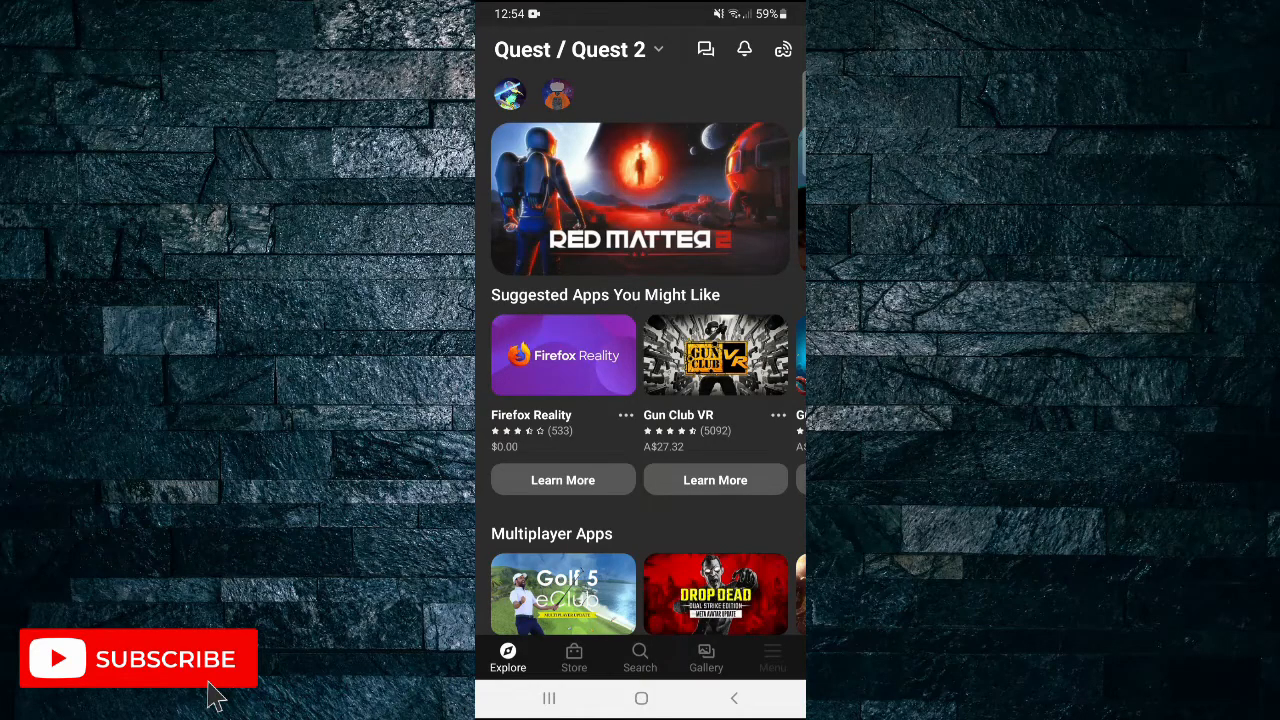
Bring up the log-out confirmation dialog via Menu then Sign Out.
{"action": "left_click", "coordinate": [772, 656]}
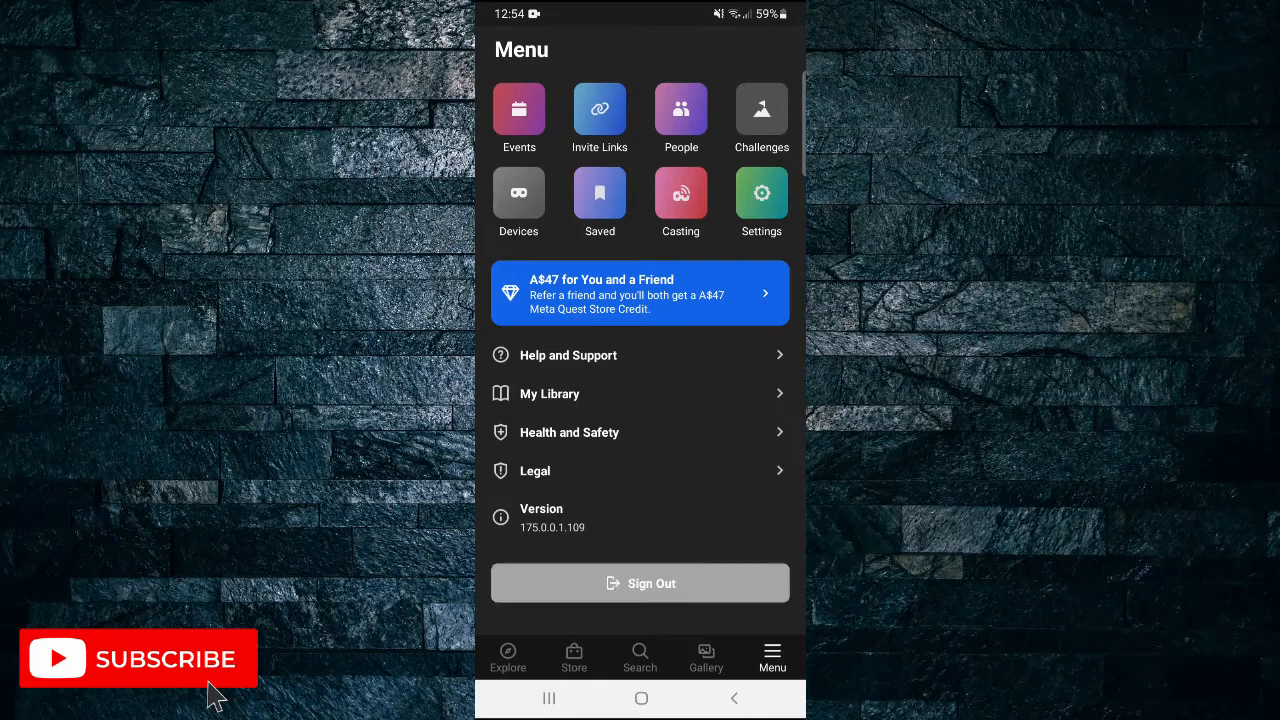
{"action": "left_click", "coordinate": [640, 584]}
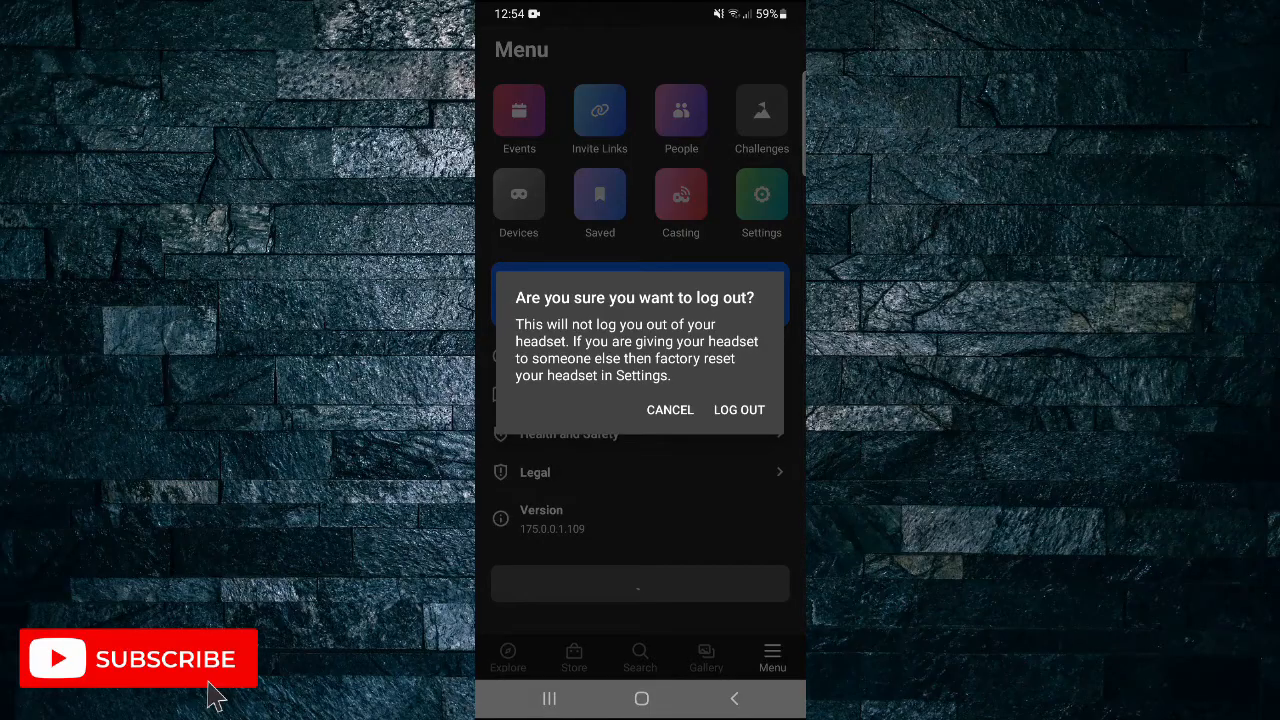